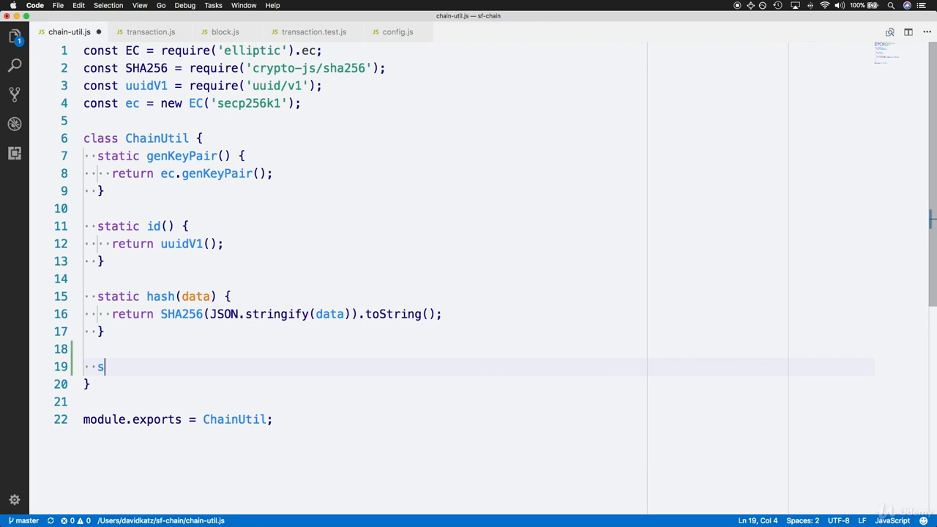
Declare static verifySignature(publicKey, signature, dataHash) after the hash method in ChainUtil
{"action": "type", "text": "tatic veri"}
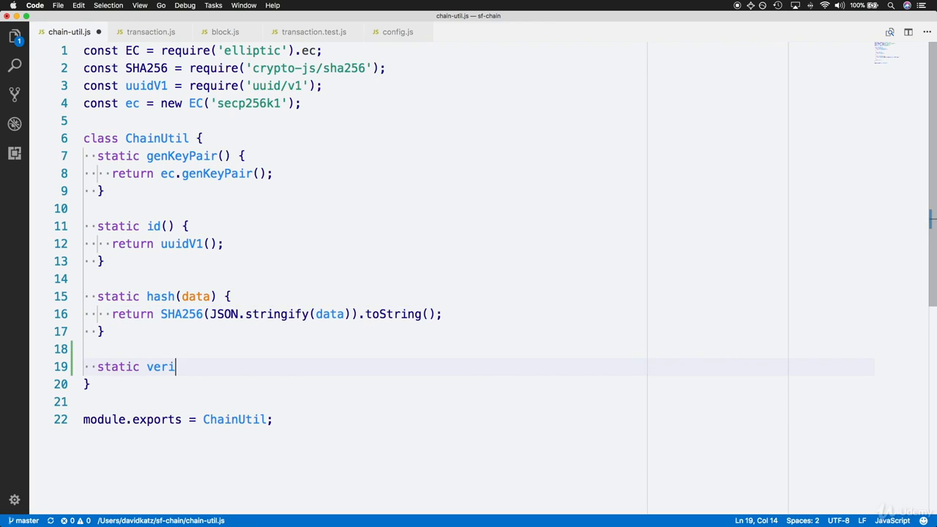
{"action": "type", "text": "fySignat"}
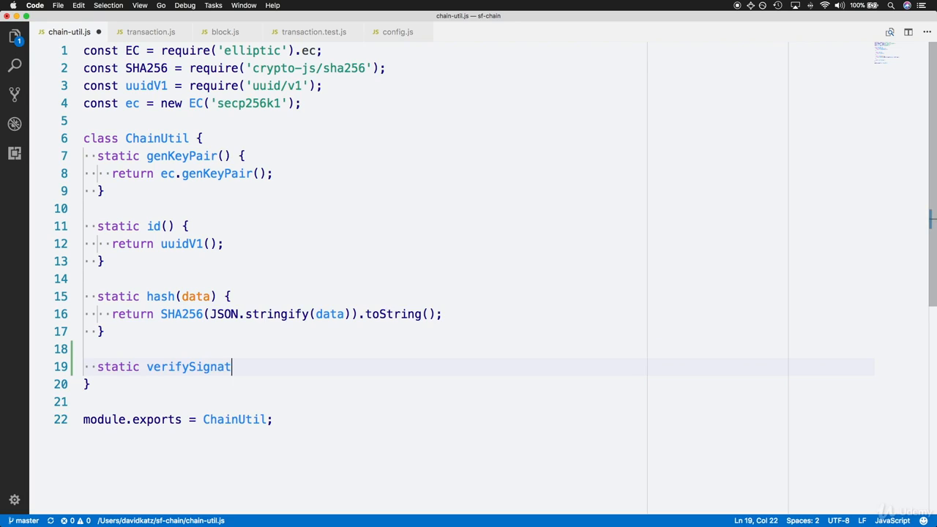
{"action": "type", "text": "ure()"}
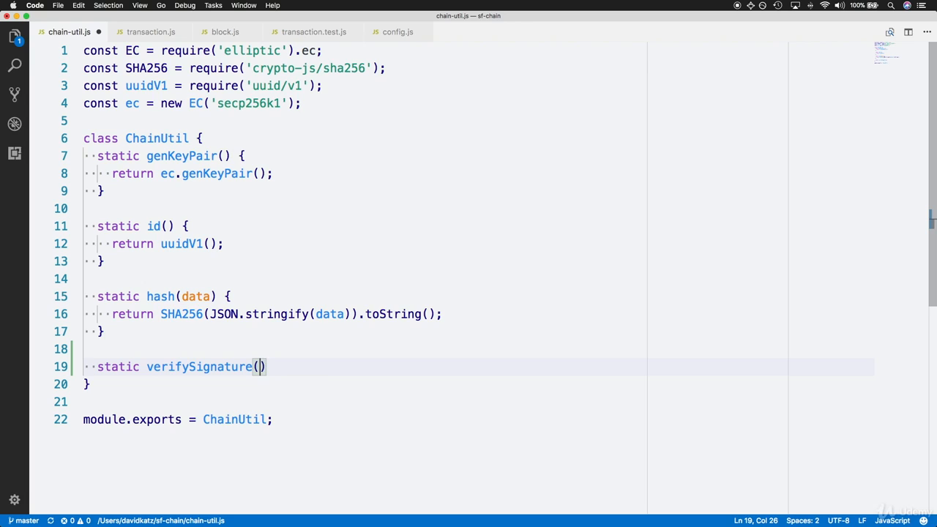
{"action": "type", "text": "publicKey"}
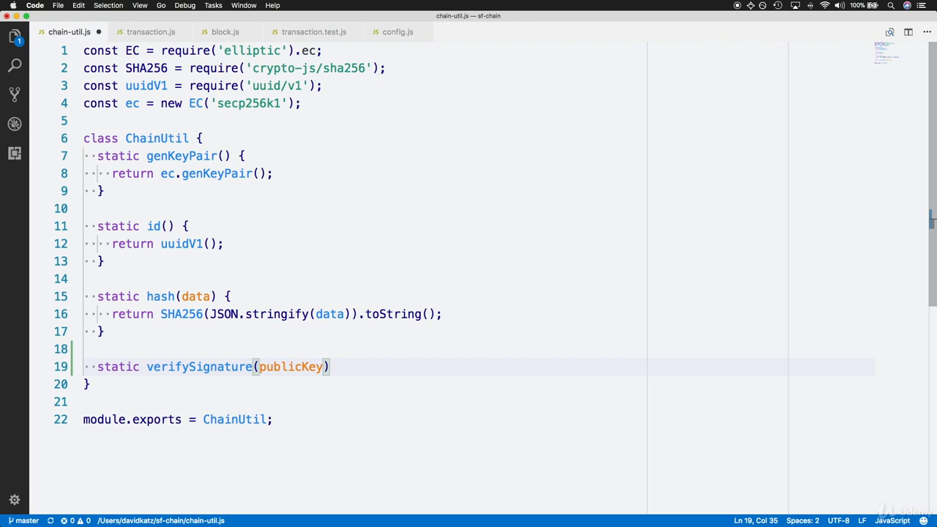
{"action": "type", "text": ", signature"}
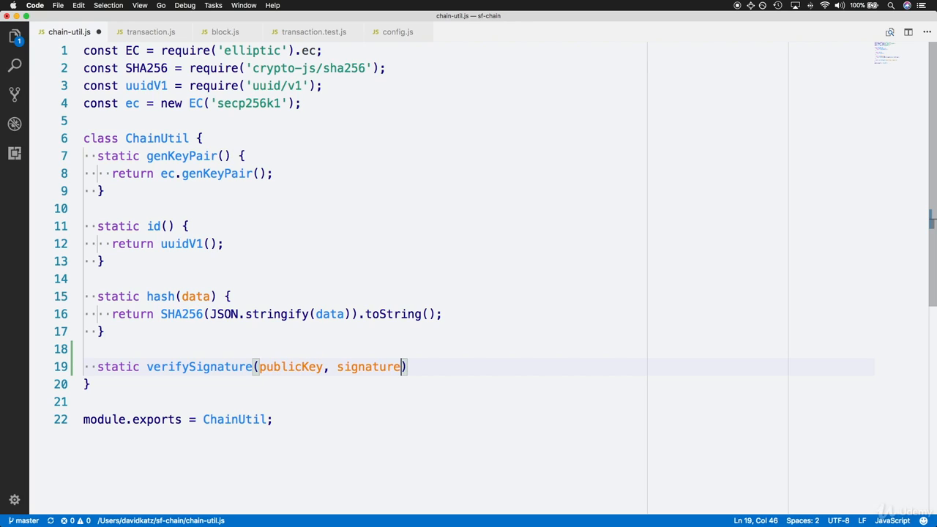
{"action": "type", "text": ", data"}
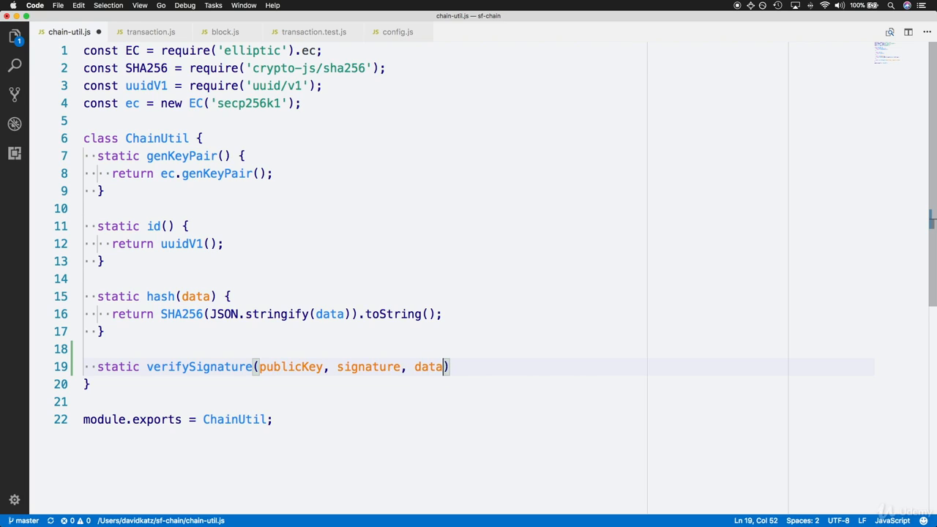
{"action": "type", "text": "Hash"}
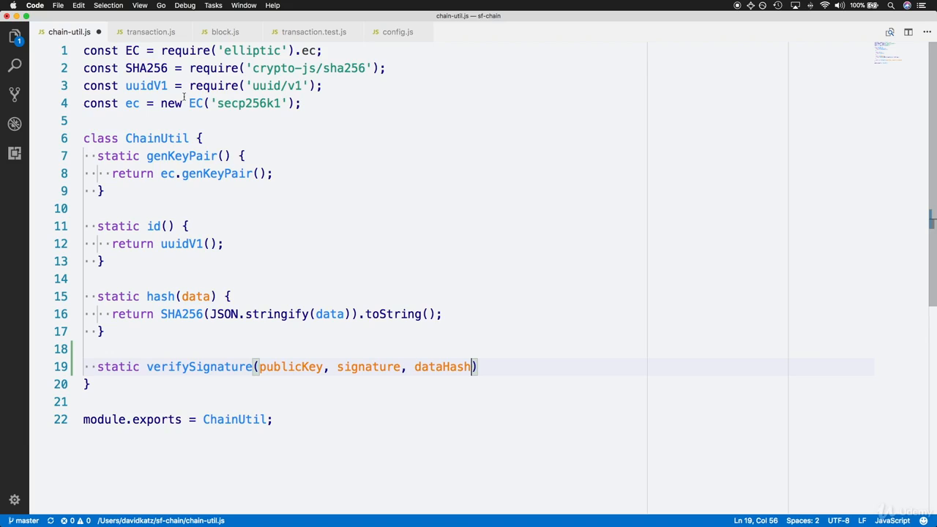
{"action": "mouse_move", "coordinate": [694, 380]}
{"action": "type", "text": "return e"}
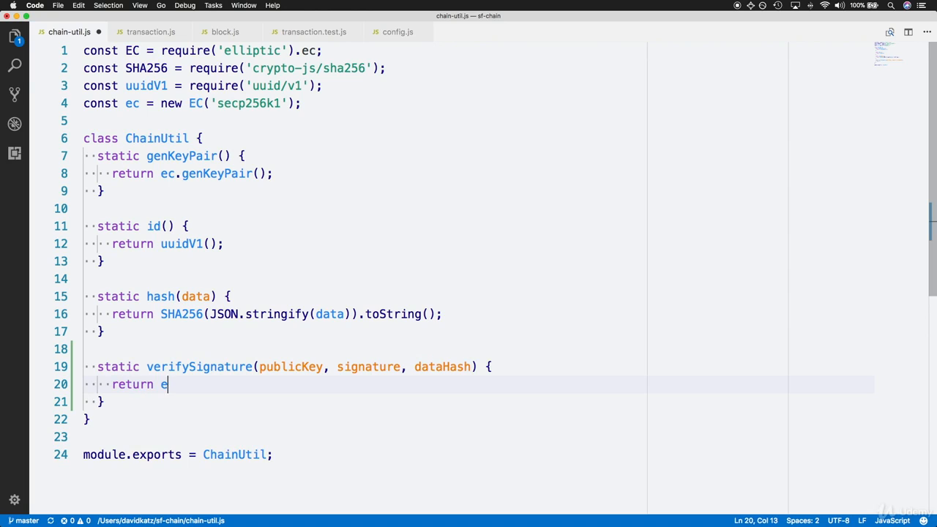
Return ec.keyFromPublic(publicKey, 'hex') as the start of the method body
{"action": "type", "text": "c.keyFromPublic"}
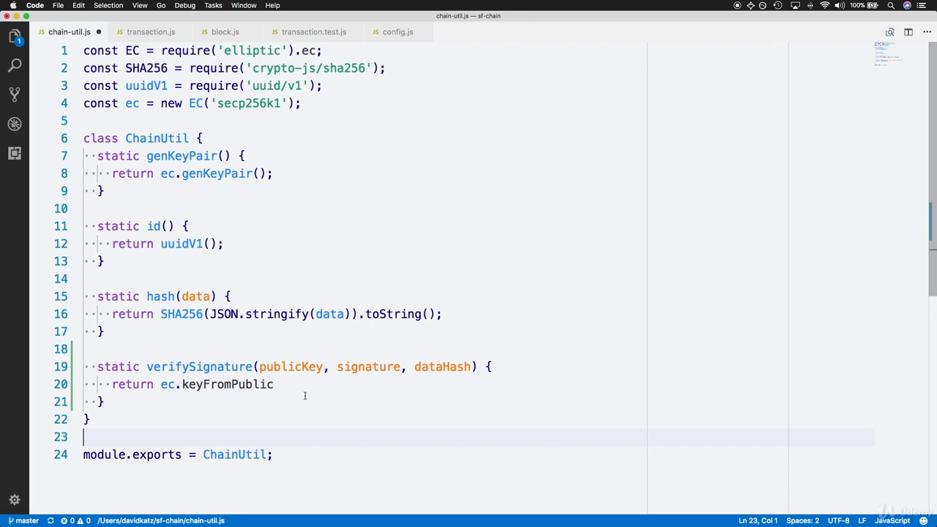
{"action": "double_click", "coordinate": [289, 366]}
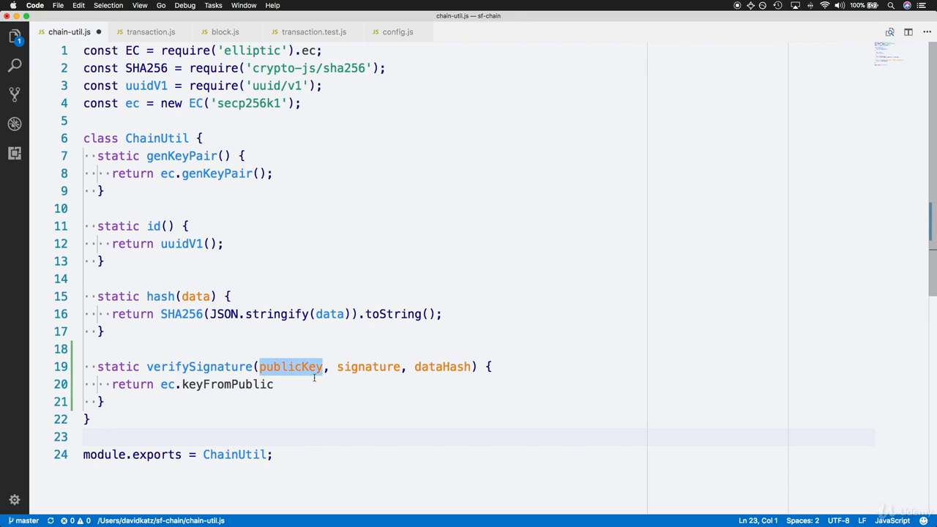
{"action": "type", "text": "()"}
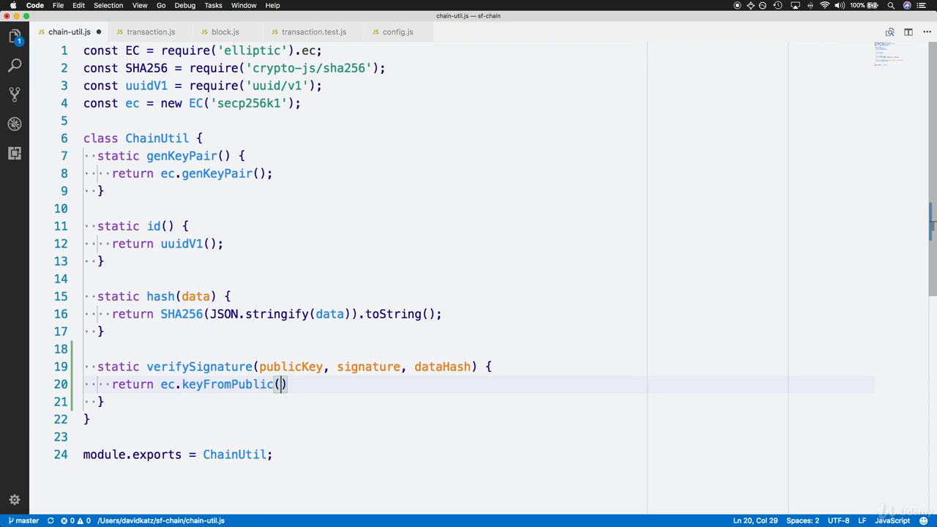
{"action": "type", "text": "publi"}
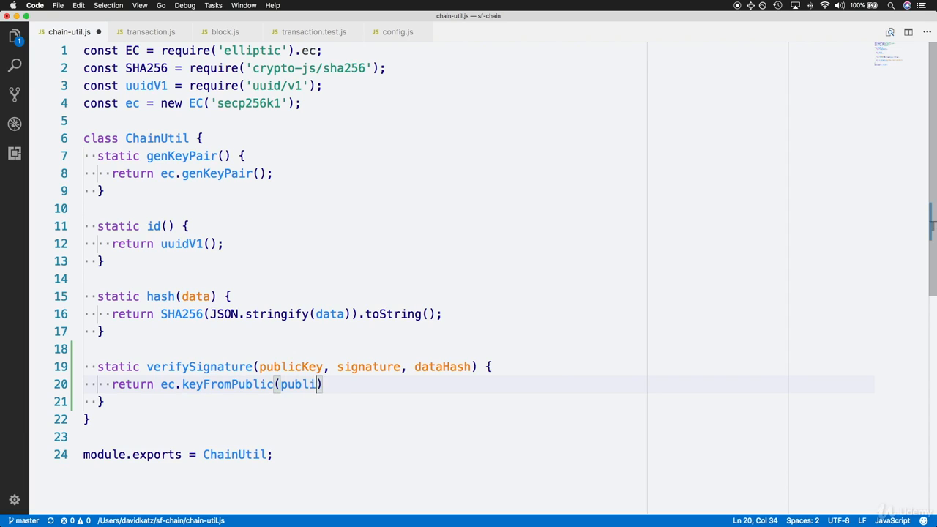
{"action": "type", "text": "cKey"}
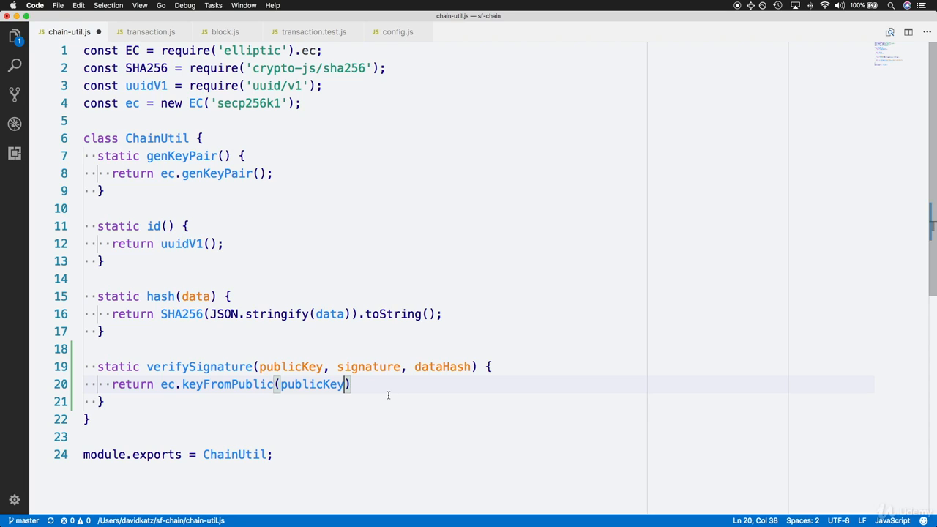
{"action": "type", "text": ","}
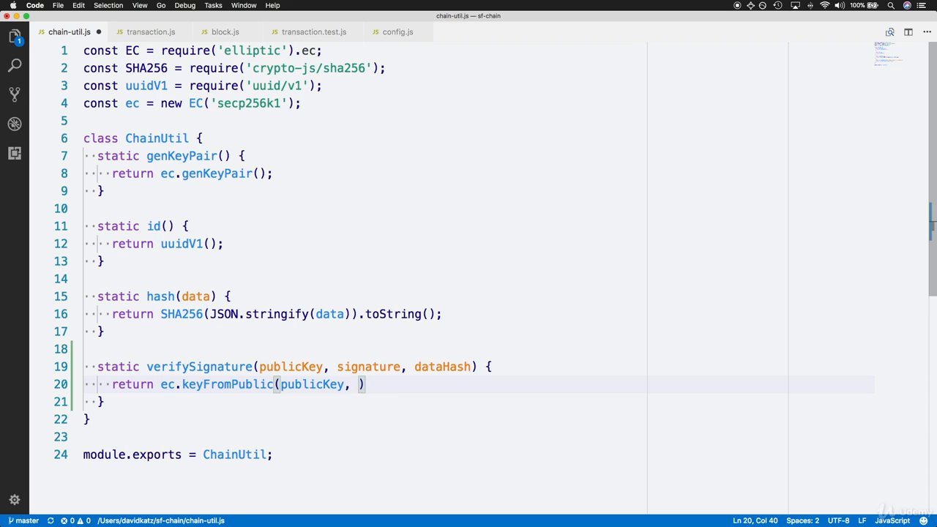
{"action": "type", "text": "'"}
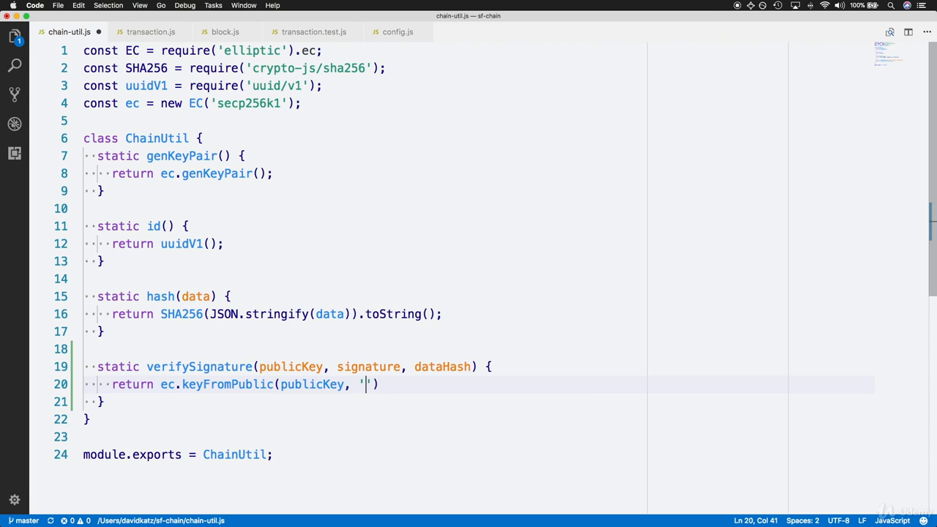
{"action": "type", "text": "hex"}
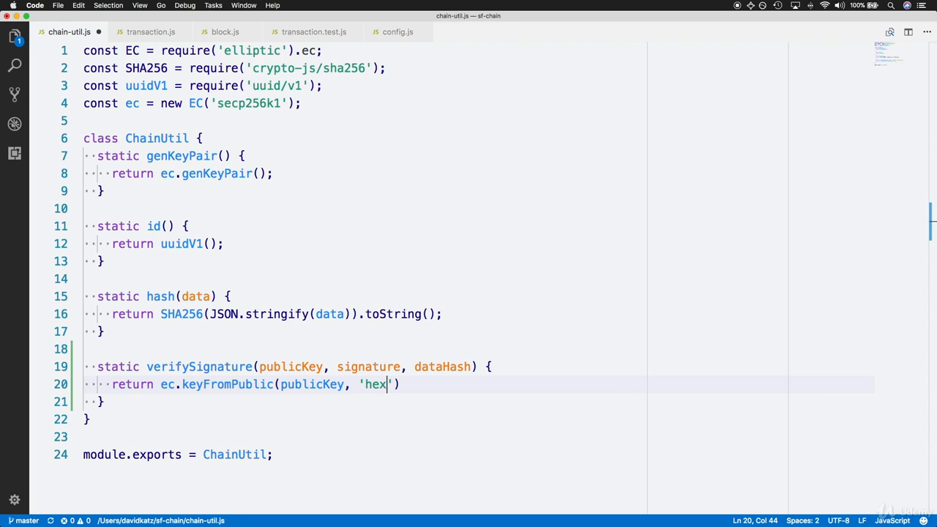
{"action": "mouse_move", "coordinate": [466, 384]}
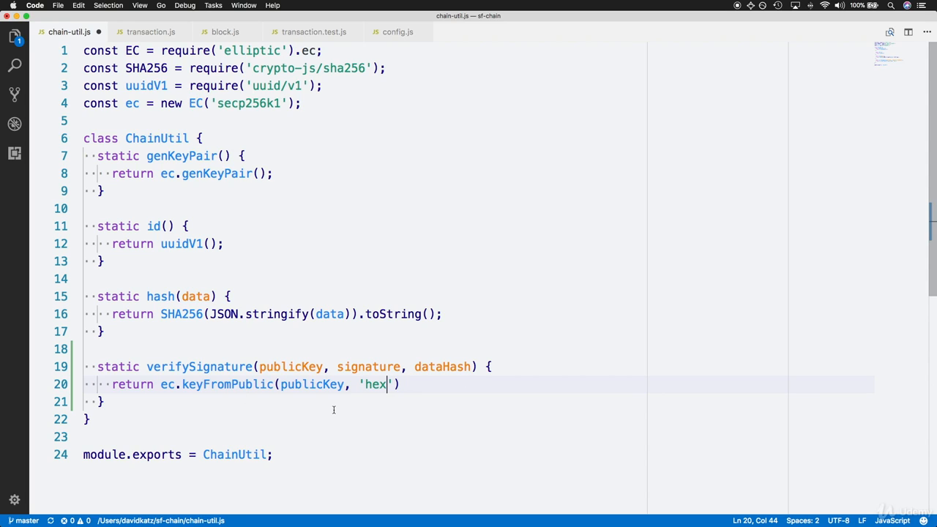
Chain .verify(dataHash, signature) onto the key to complete the return
{"action": "type", "text": ")."}
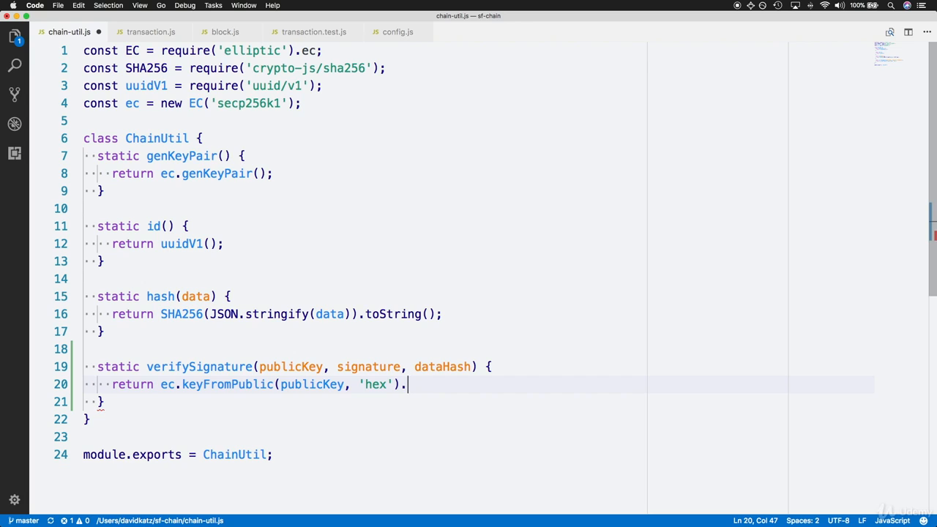
{"action": "type", "text": "verify"}
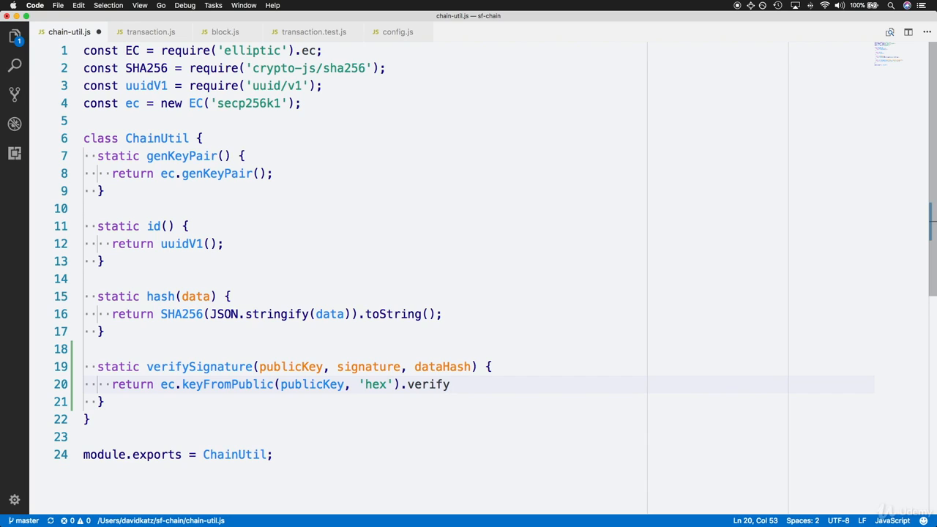
{"action": "type", "text": "(dataHas)"}
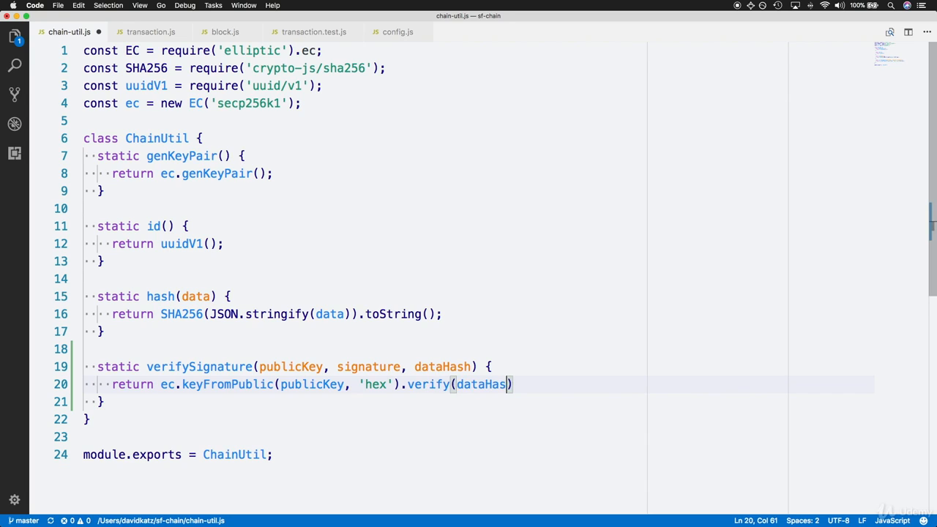
{"action": "type", "text": "h"}
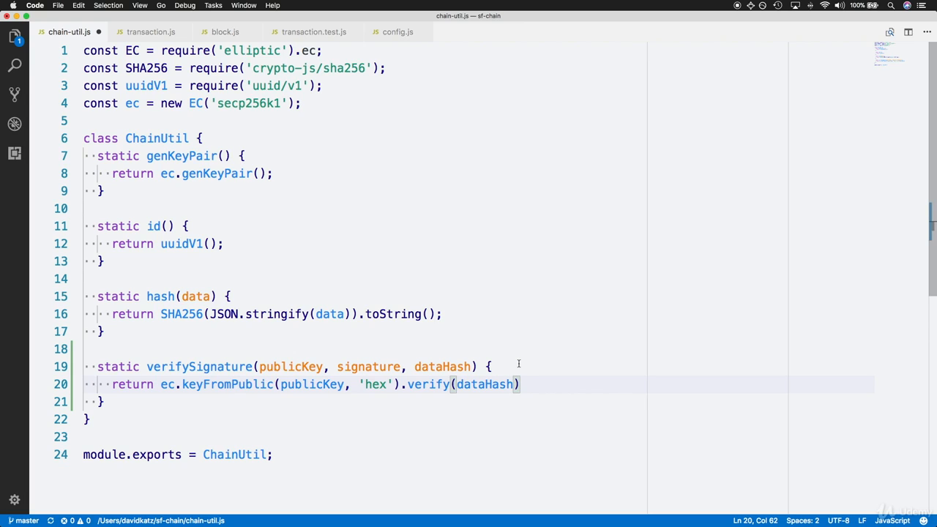
{"action": "type", "text": ","}
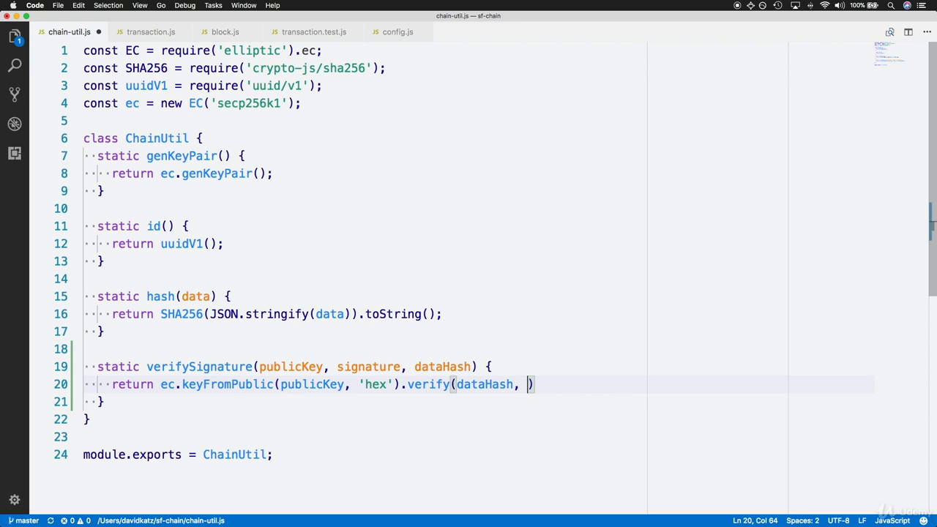
{"action": "type", "text": "sing"}
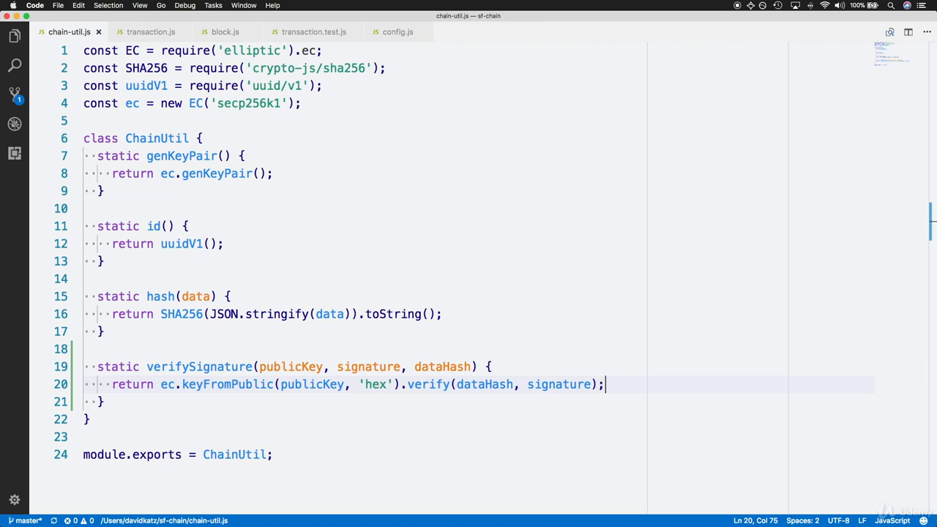
{"action": "mouse_move", "coordinate": [152, 32]}
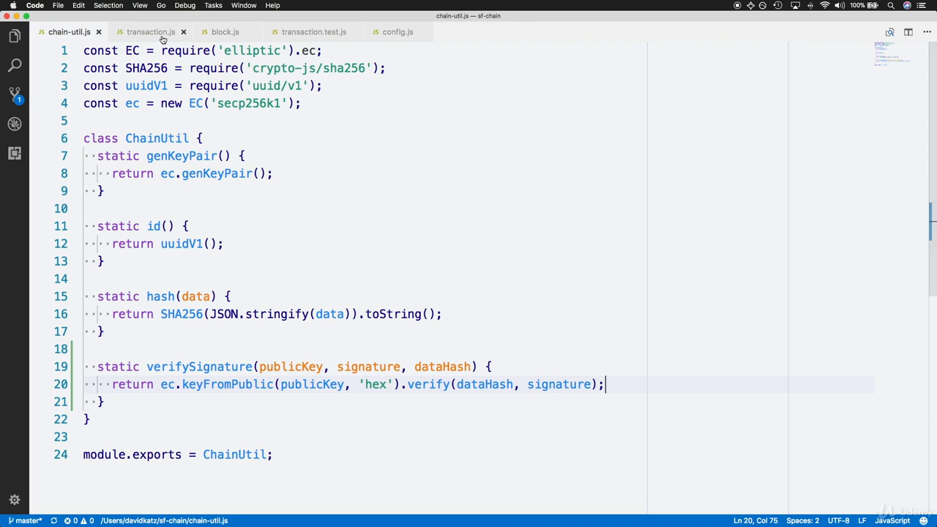
In transaction.js, declare static verifyTransaction(transaction) after signTransaction
{"action": "left_click", "coordinate": [151, 32]}
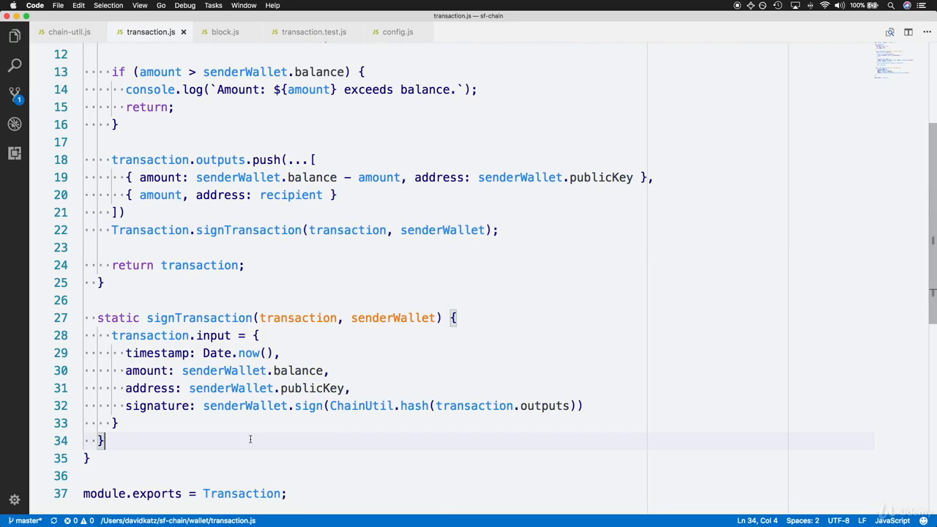
{"action": "key", "text": "enter"}
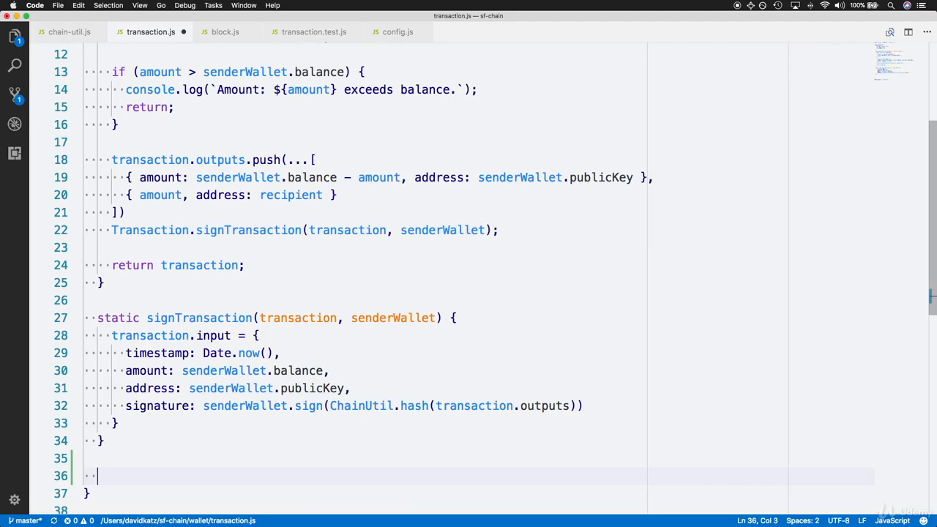
{"action": "type", "text": "stat"}
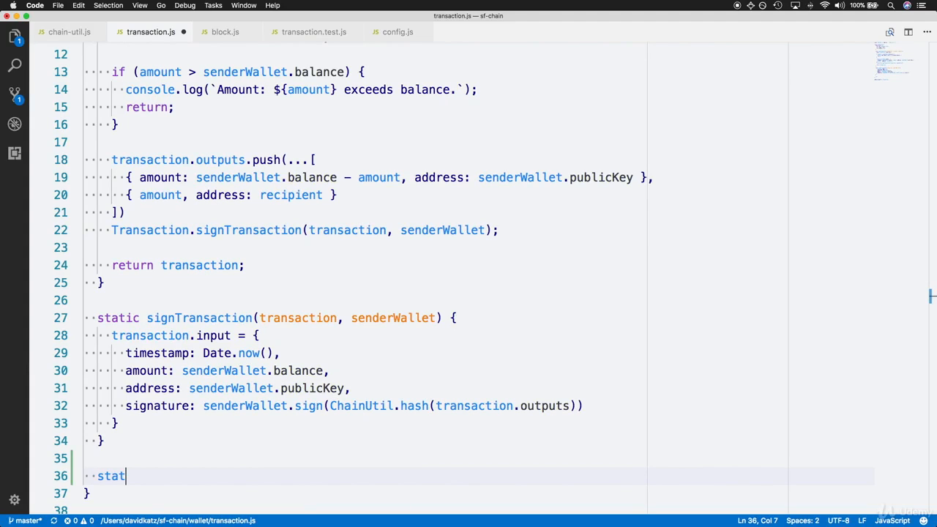
{"action": "type", "text": "ic verifyTr"}
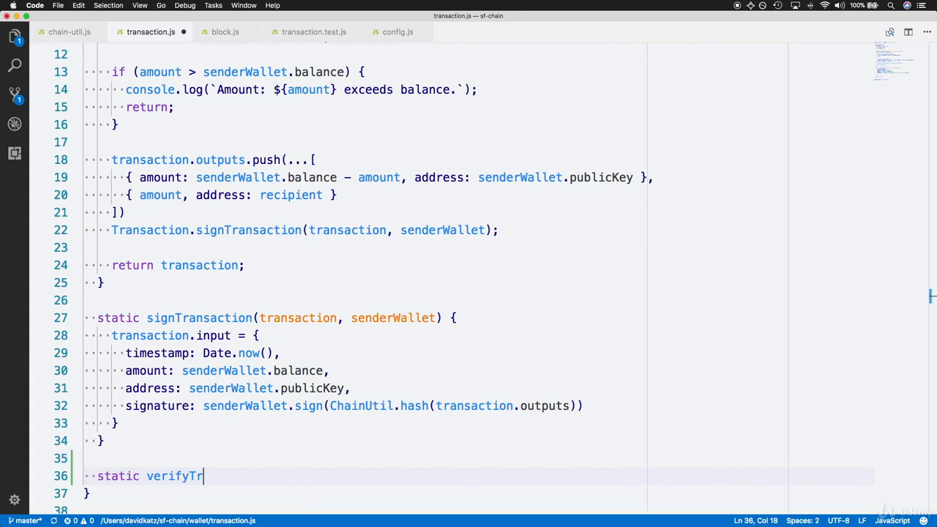
{"action": "type", "text": "ansaction"}
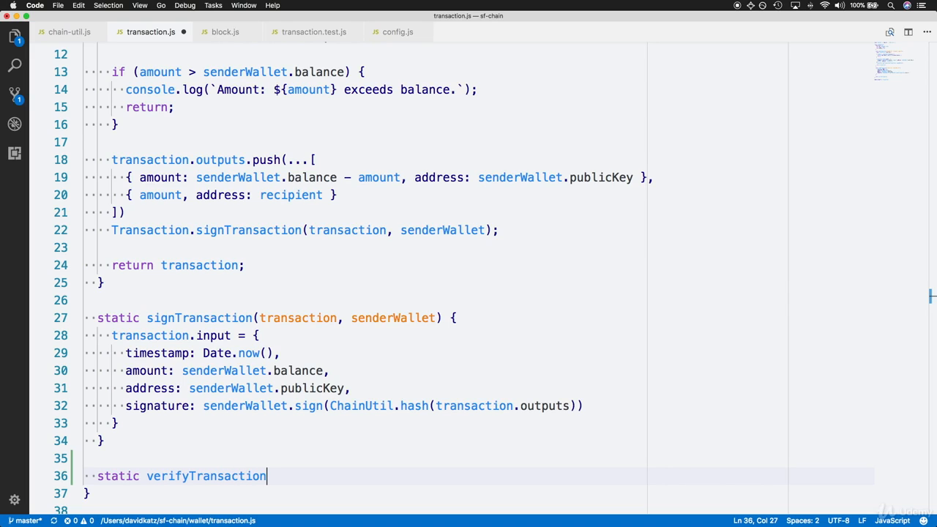
{"action": "type", "text": "(transaction)"}
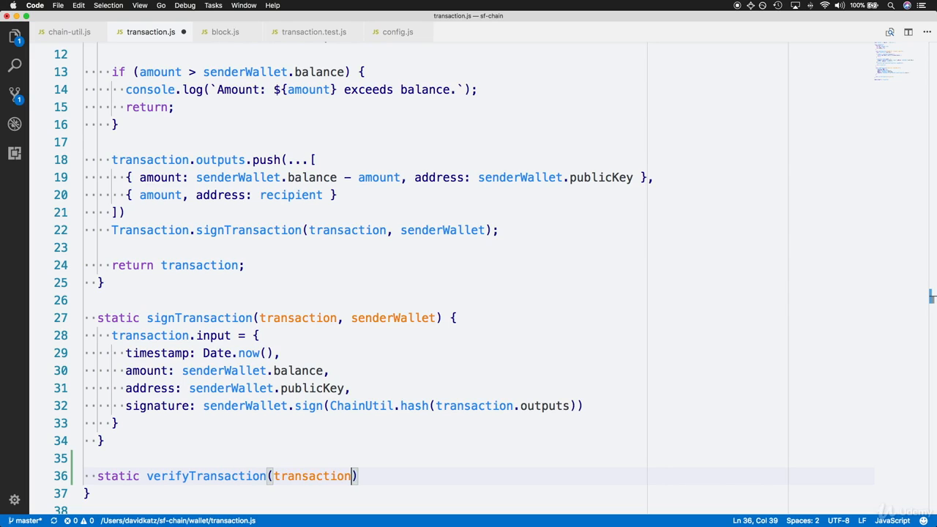
{"action": "type", "text": "{"}
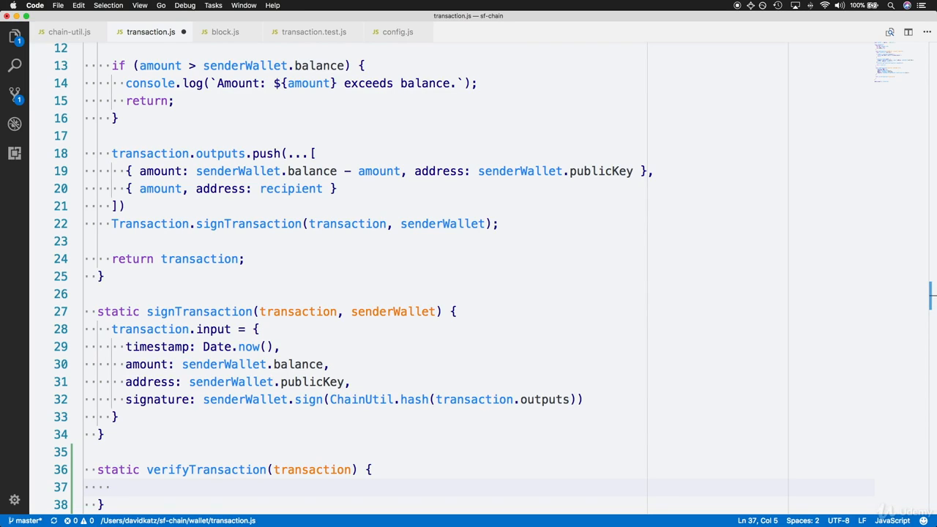
Return ChainUtil.verifySignature() and begin its transaction.input.address argument
{"action": "type", "text": "return Chain"}
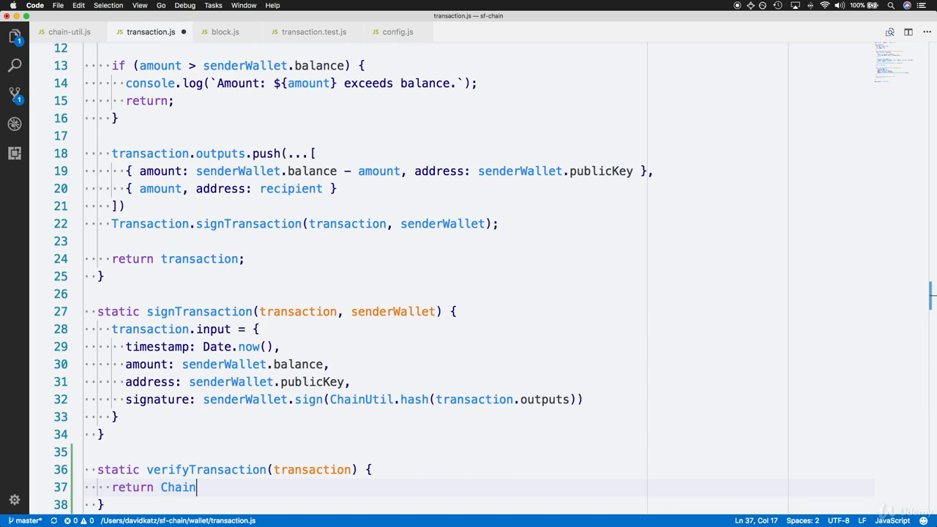
{"action": "type", "text": "Util.verifySignature"}
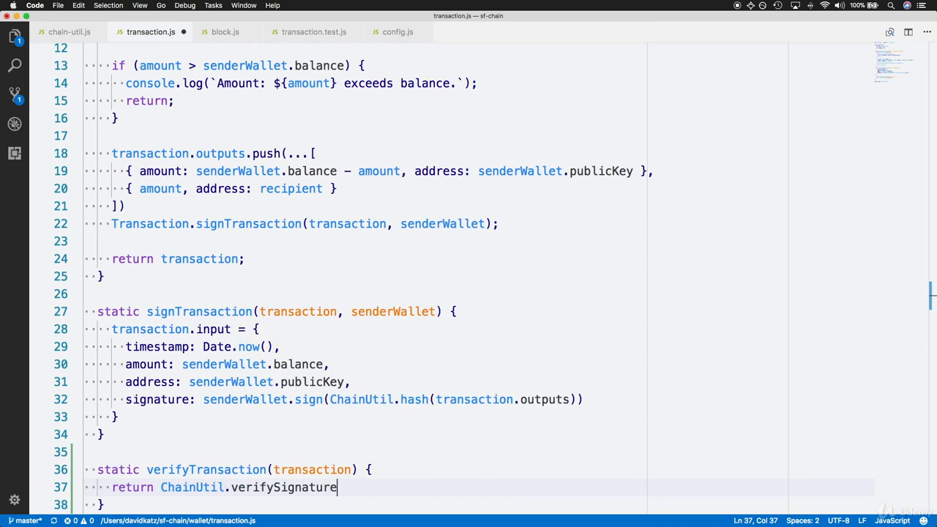
{"action": "type", "text": "();"}
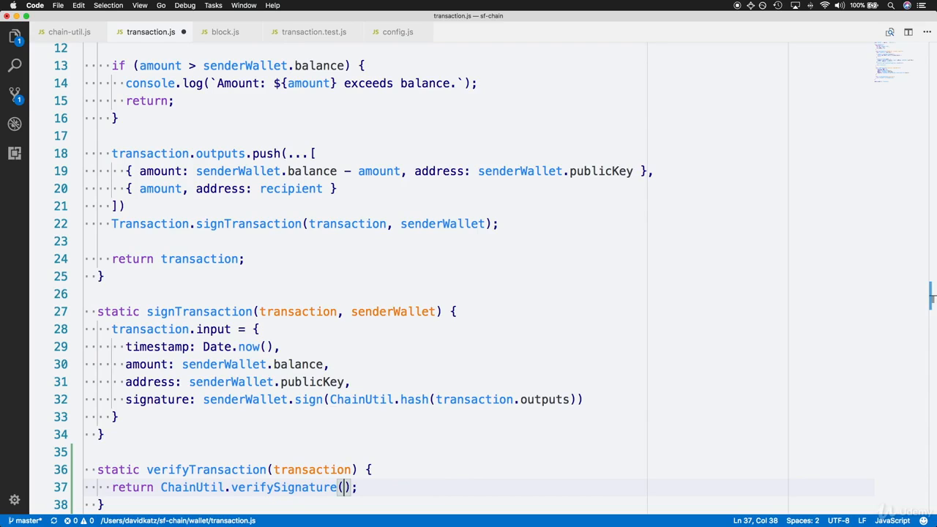
{"action": "type", "text": "transaction.input.address,"}
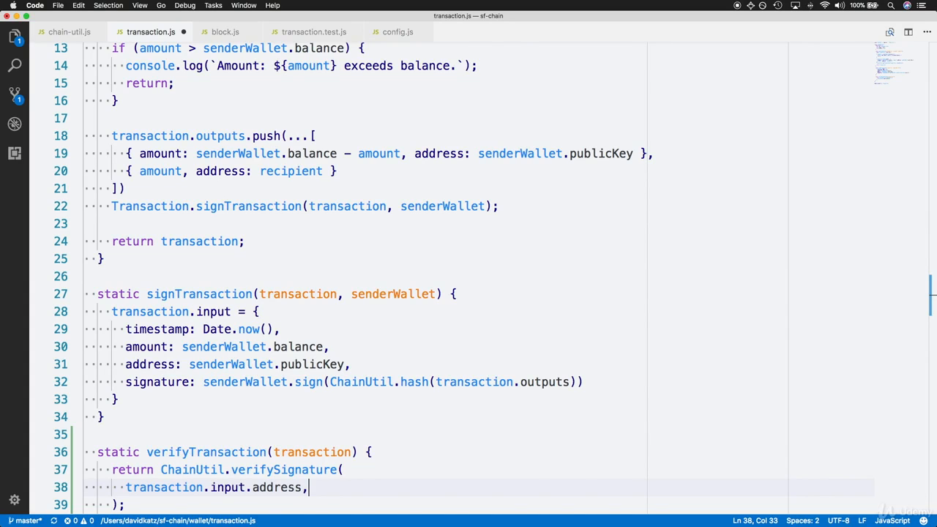
{"action": "mouse_move", "coordinate": [504, 362]}
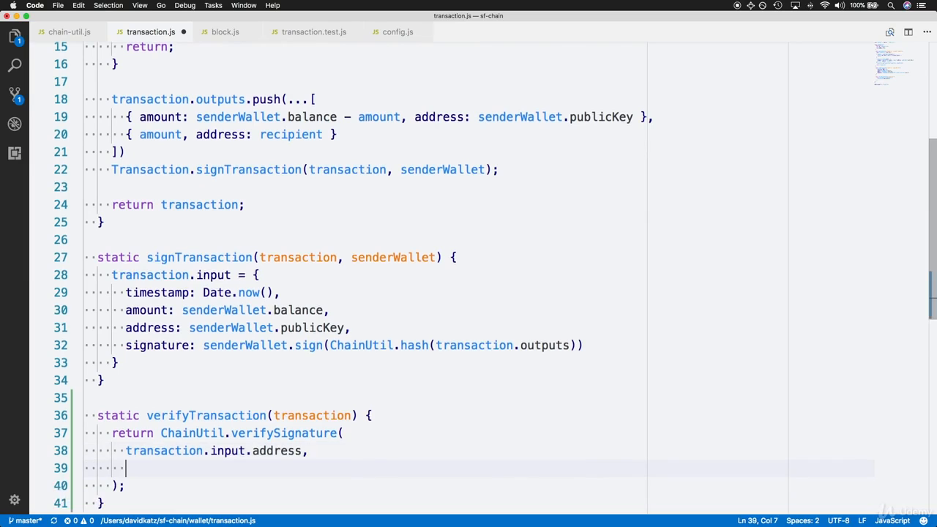
Pass transaction.input.signature and ChainUtil.hash(transaction.outputs) as the remaining arguments
{"action": "type", "text": "transaction.on"}
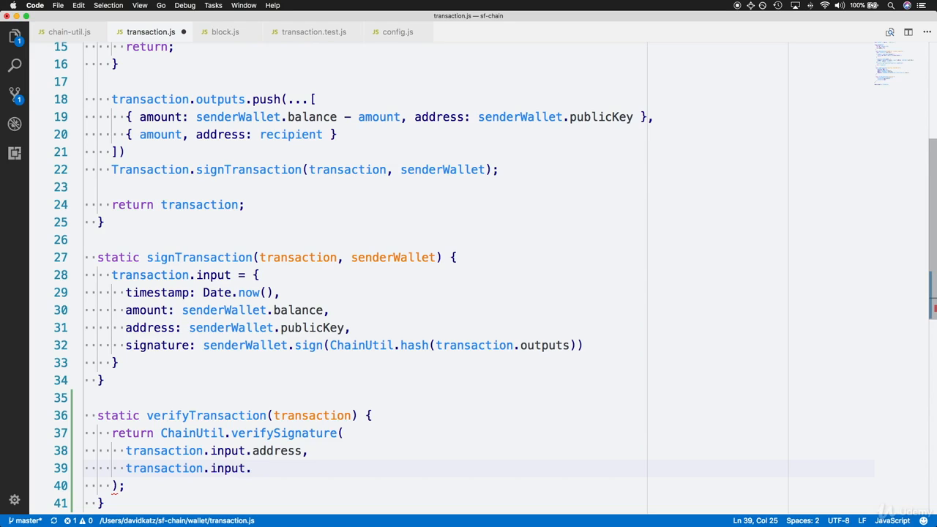
{"action": "type", "text": "signat"}
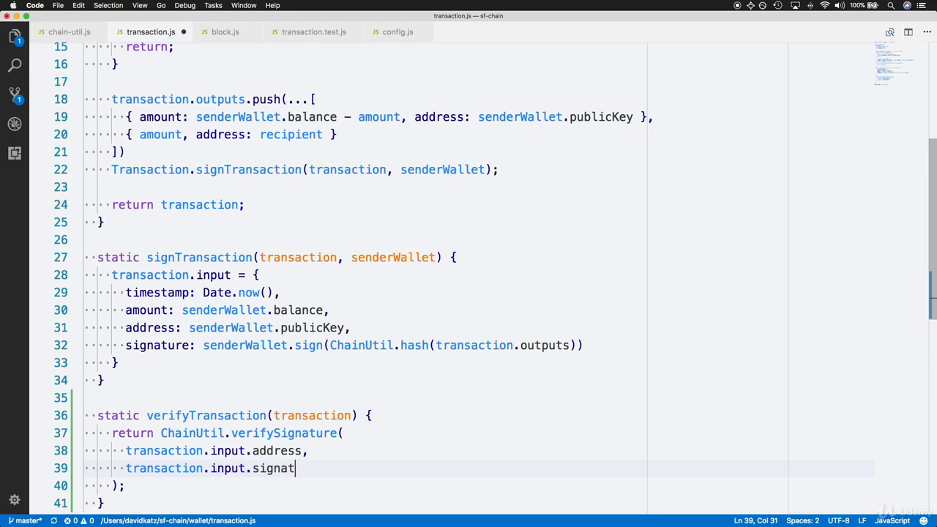
{"action": "type", "text": "ure,"}
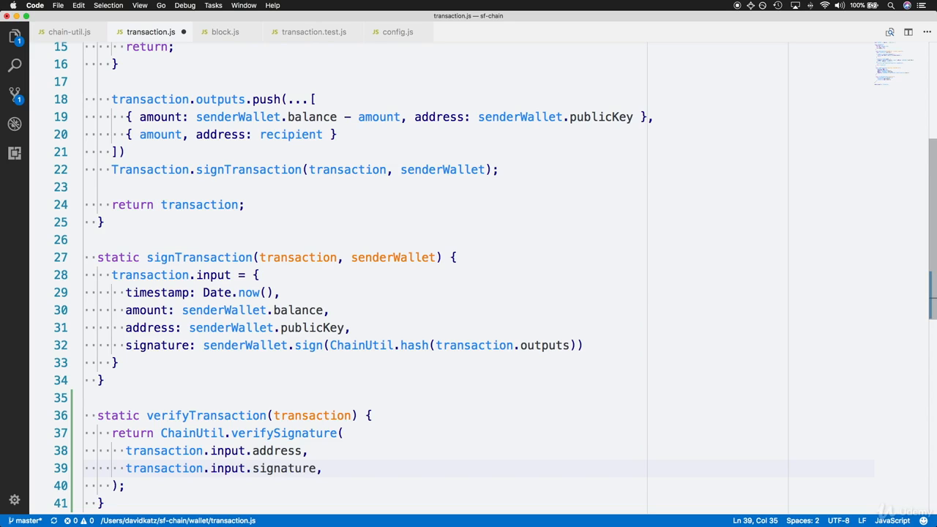
{"action": "type", "text": "ChainUtil.hash("}
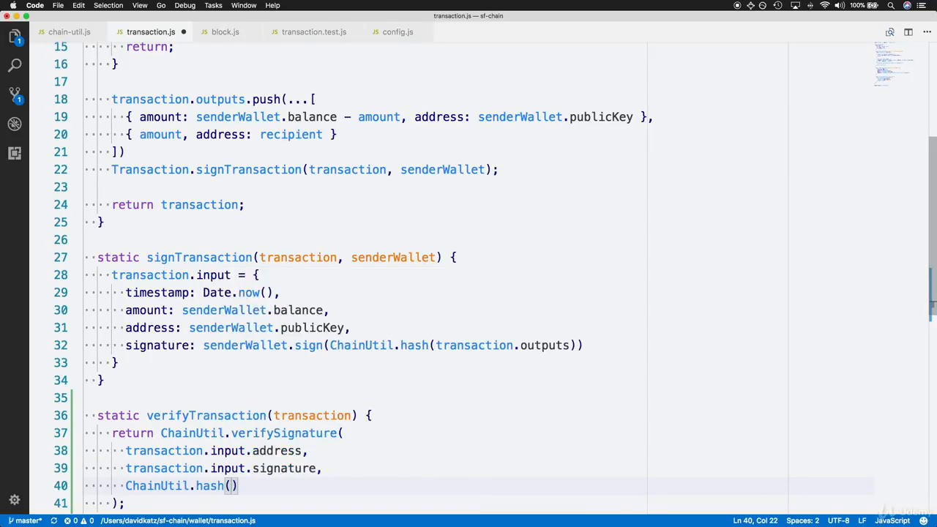
{"action": "type", "text": "transaction.outputs"}
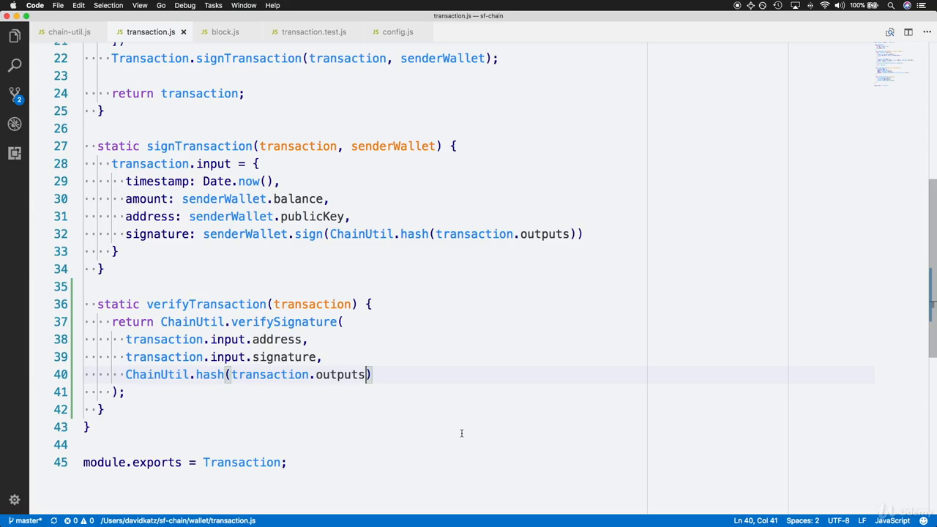
{"action": "mouse_move", "coordinate": [382, 407]}
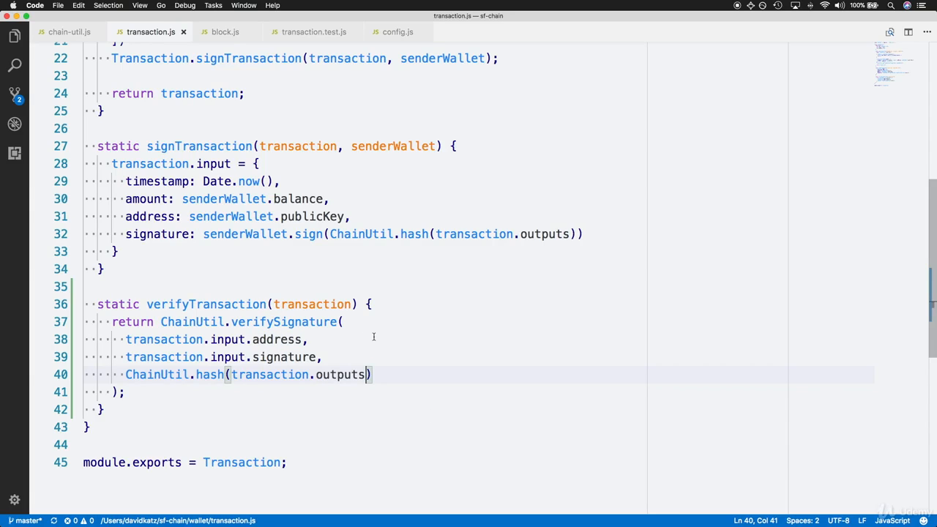
{"action": "mouse_move", "coordinate": [449, 339]}
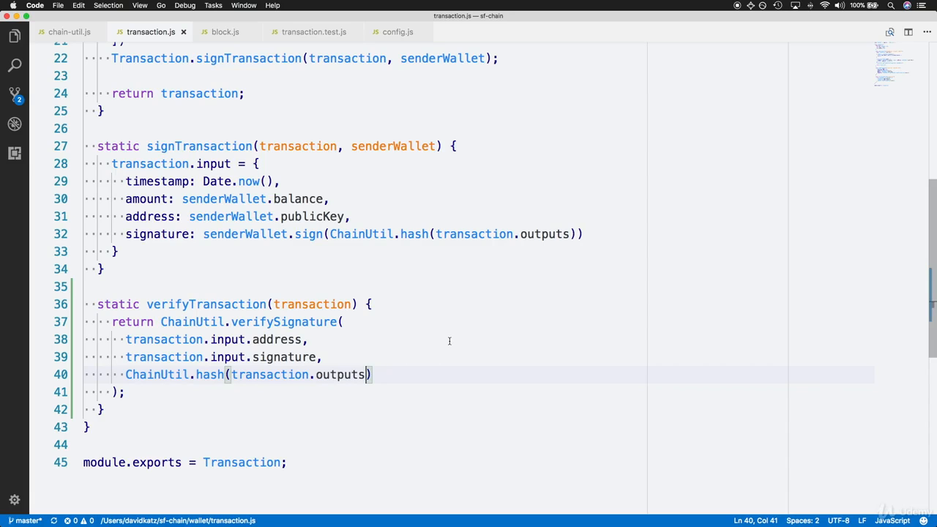
{"action": "mouse_move", "coordinate": [448, 342]}
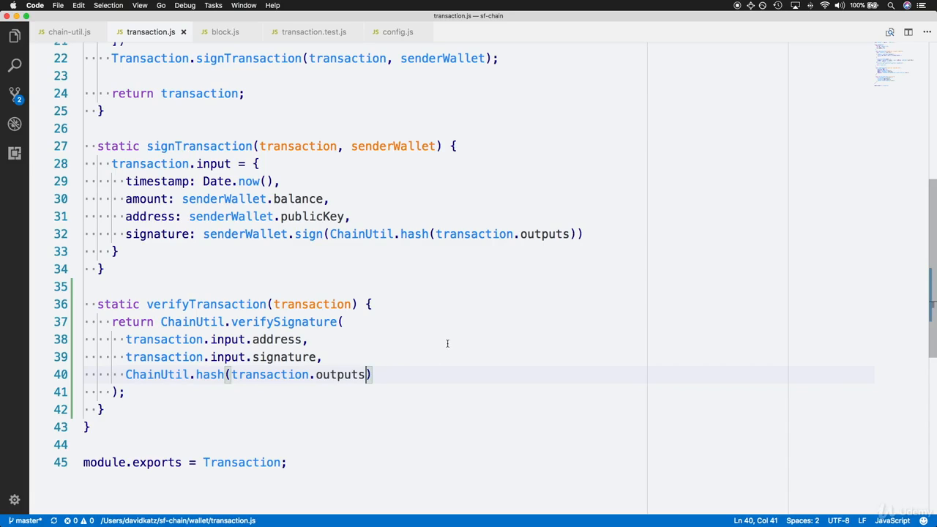